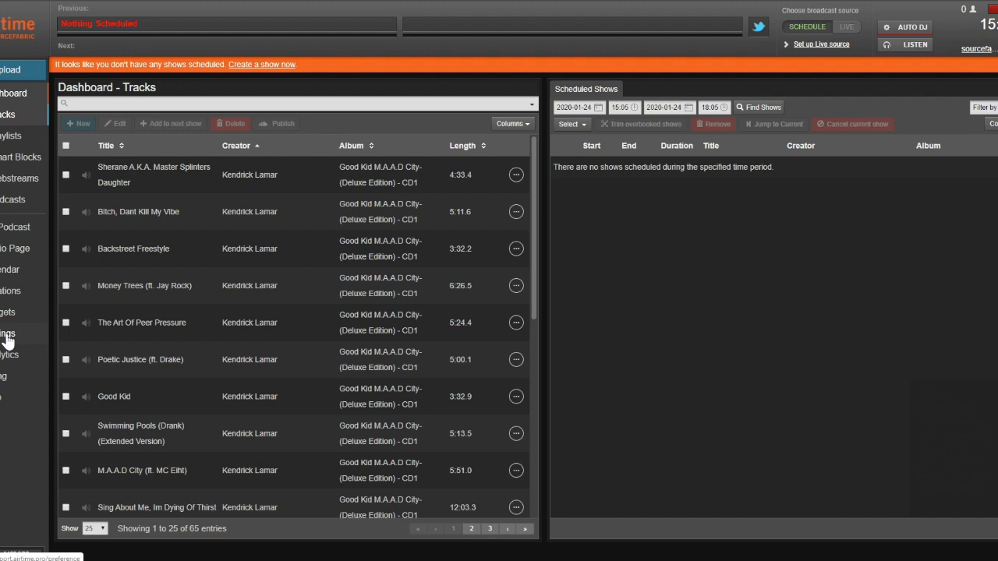
- Bring up the station's General settings from the left sidebar
{"action": "left_click", "coordinate": [8, 334]}
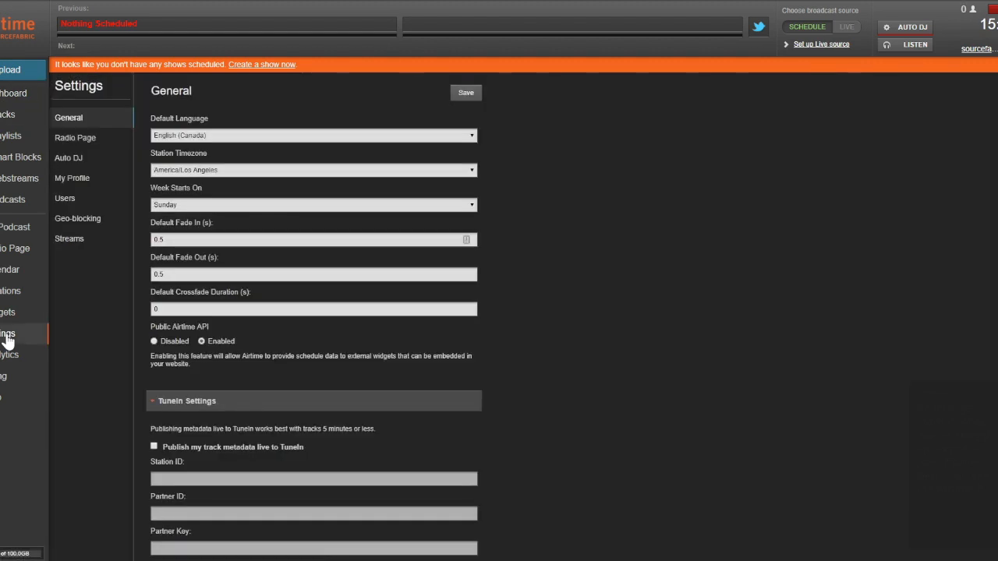
{"action": "mouse_move", "coordinate": [70, 143]}
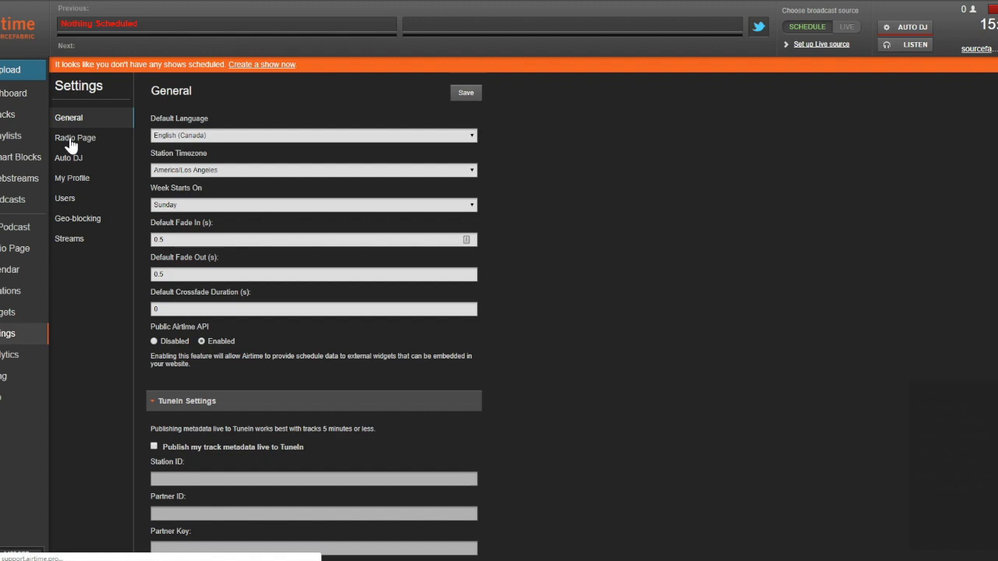
- Name the station 'Josh's Radio Station' on the Radio Page settings
{"action": "left_click", "coordinate": [75, 137]}
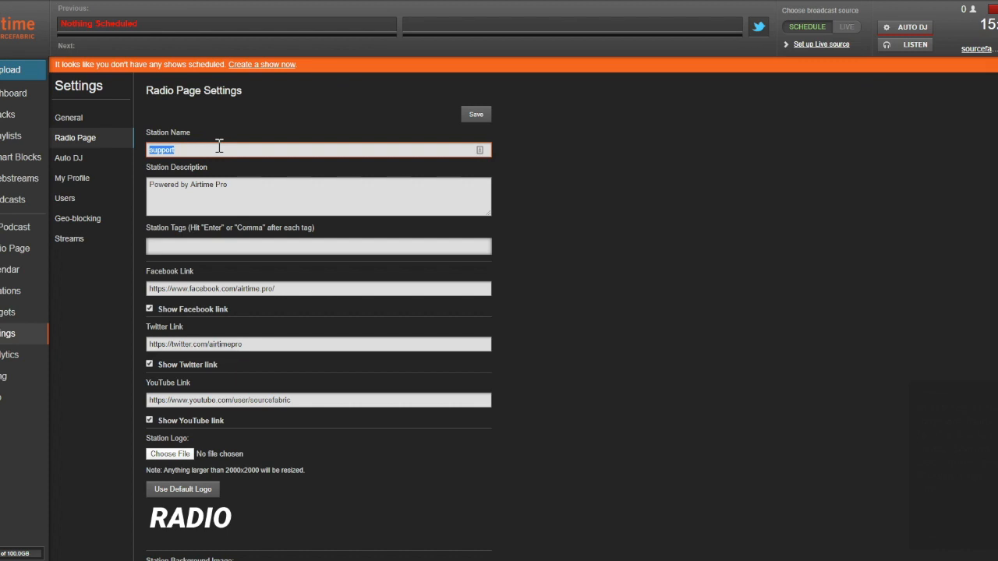
{"action": "type", "text": "J"}
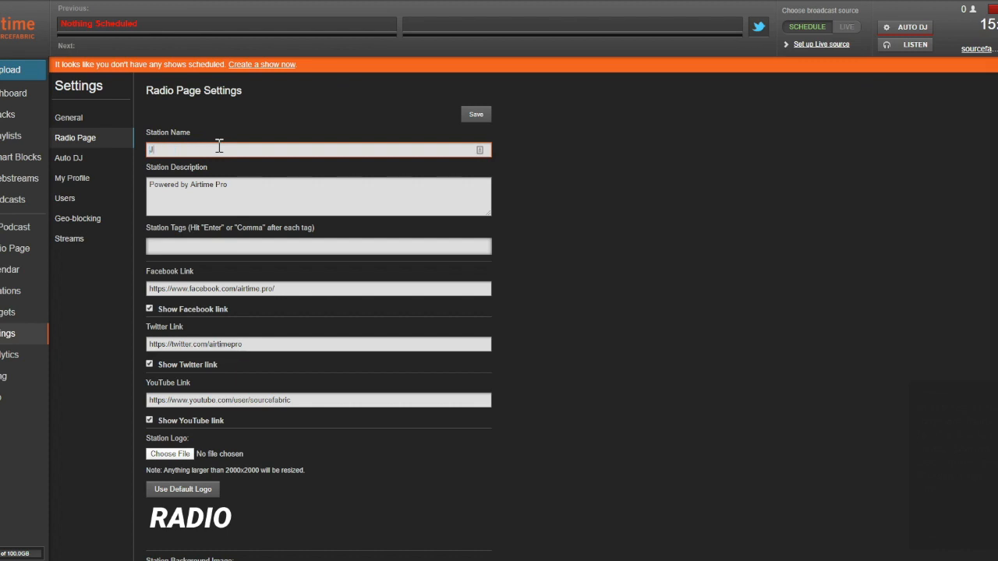
{"action": "type", "text": "Josh's Radi"}
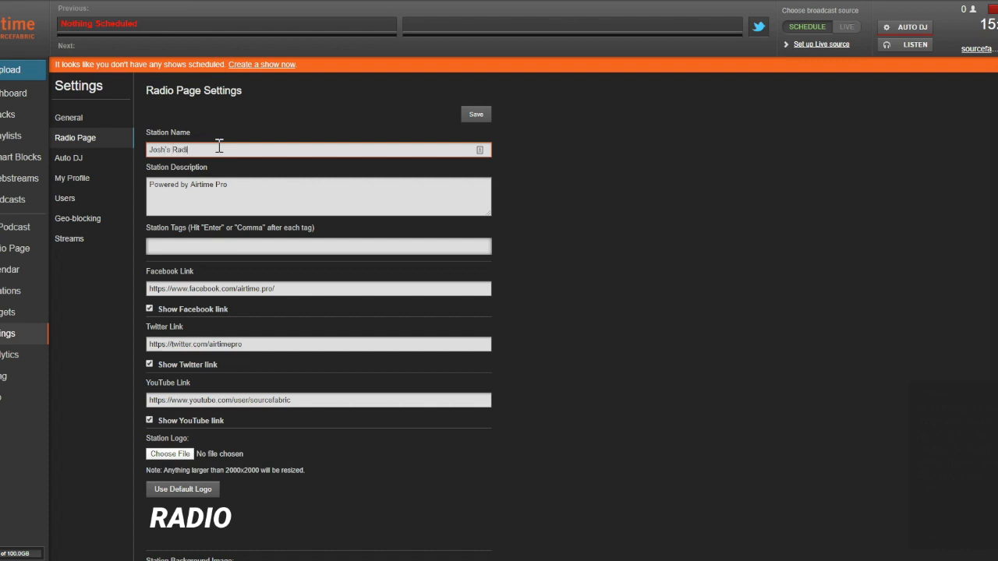
{"action": "type", "text": "o Station"}
{"action": "left_click", "coordinate": [318, 197]}
{"action": "type", "text": "A really great"}
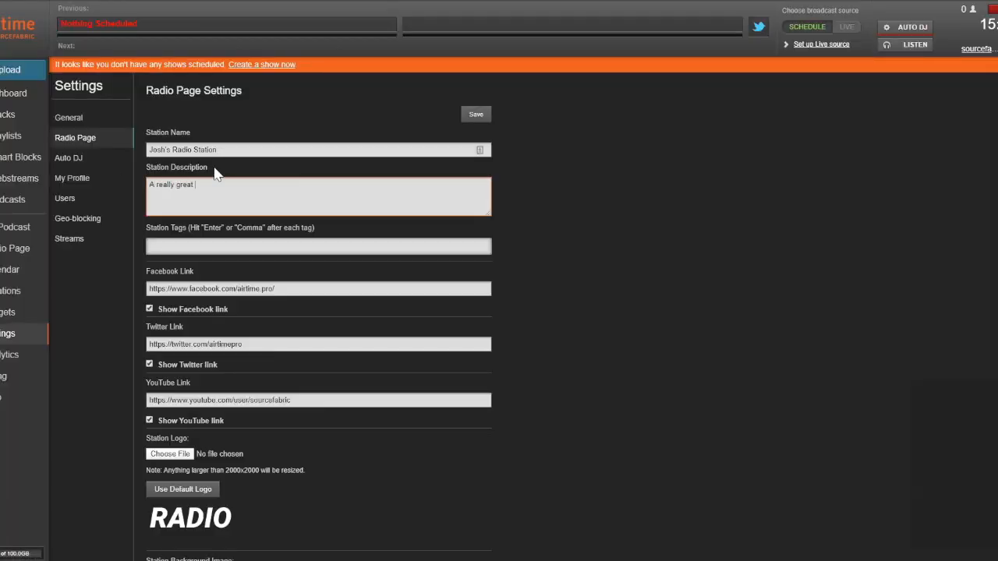
- Write an upbeat station description ending 'Some of it you'll like maybe'
{"action": "type", "text": "radio station. So much mus"}
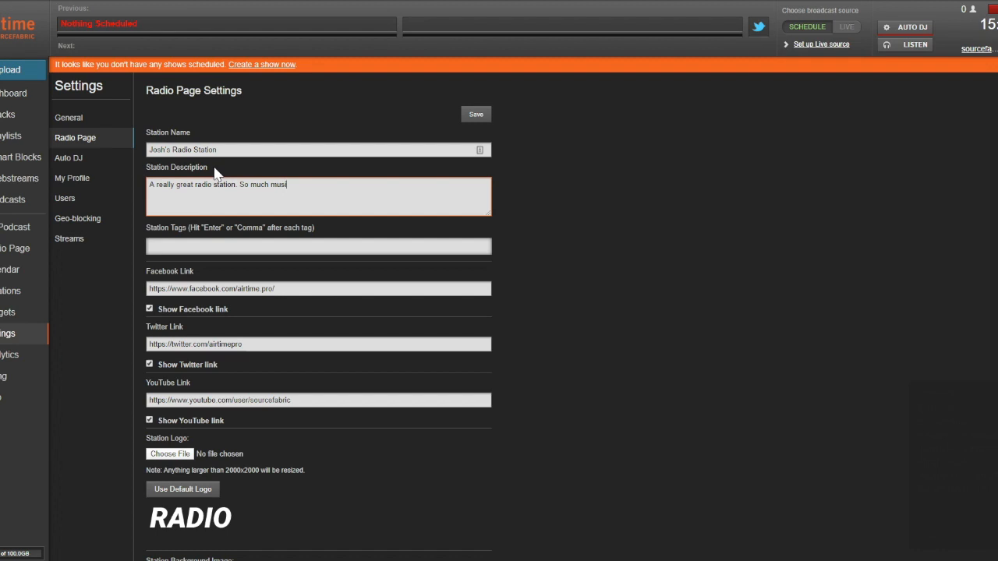
{"action": "type", "text": "ic!"}
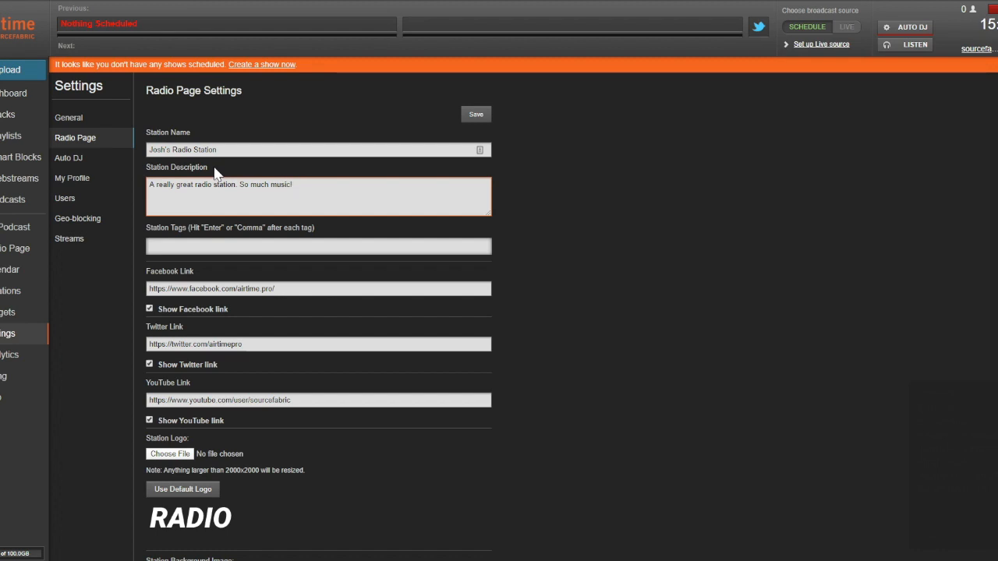
{"action": "type", "text": "Some of it"}
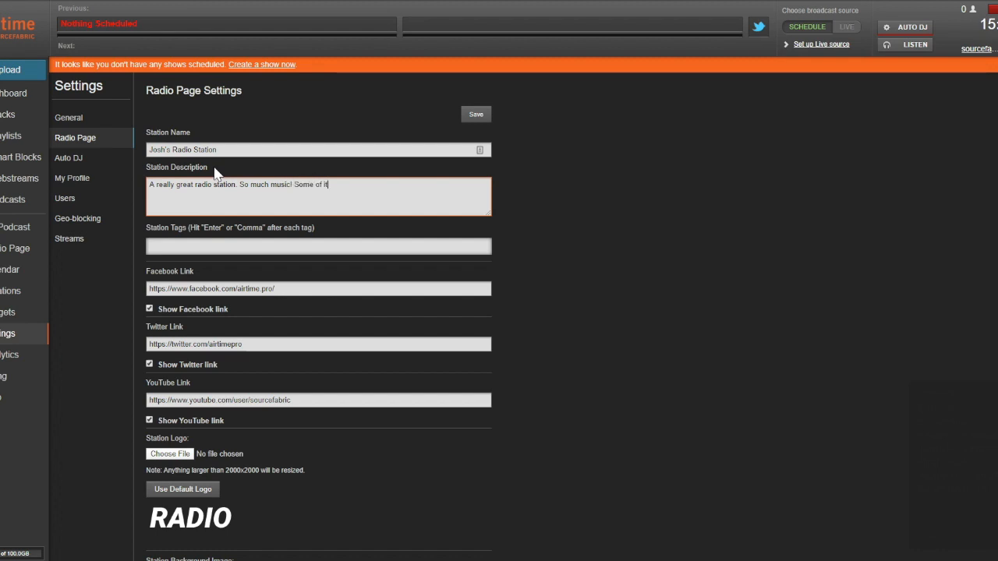
{"action": "type", "text": "you'll like may"}
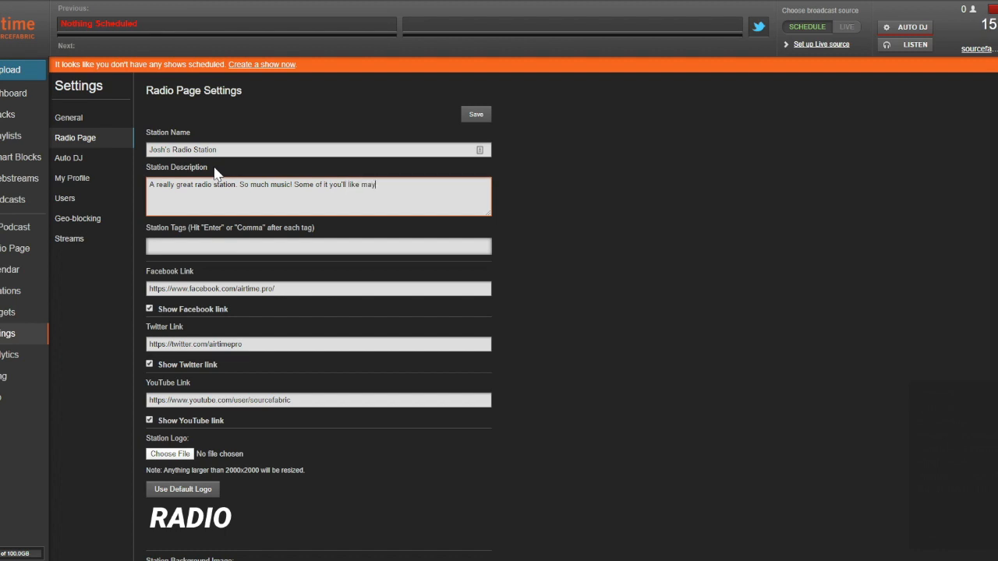
{"action": "type", "text": "be!"}
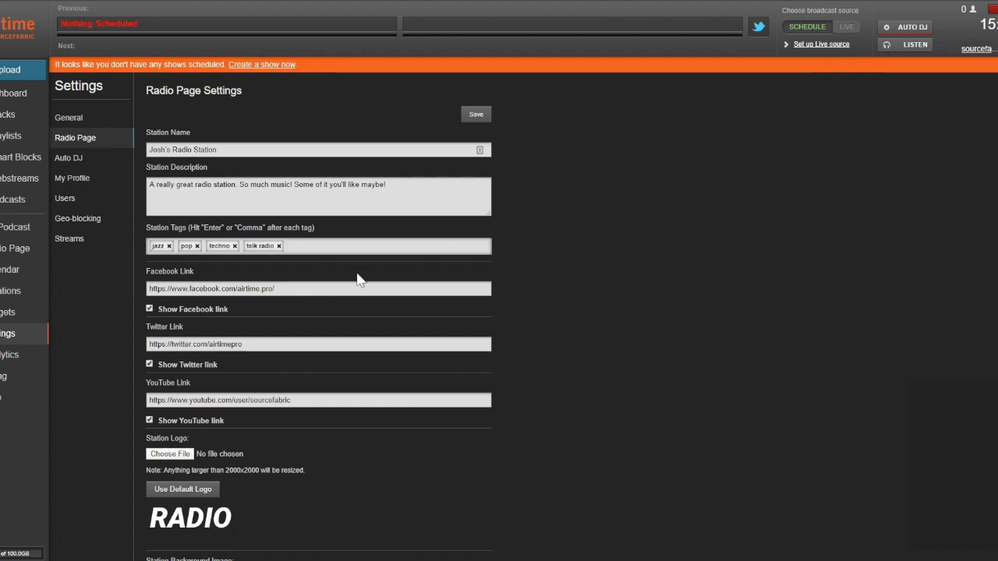
- Point the Facebook, Twitter and YouTube links to the jos, sourcejosh and joshradio accounts
{"action": "double_click", "coordinate": [253, 288]}
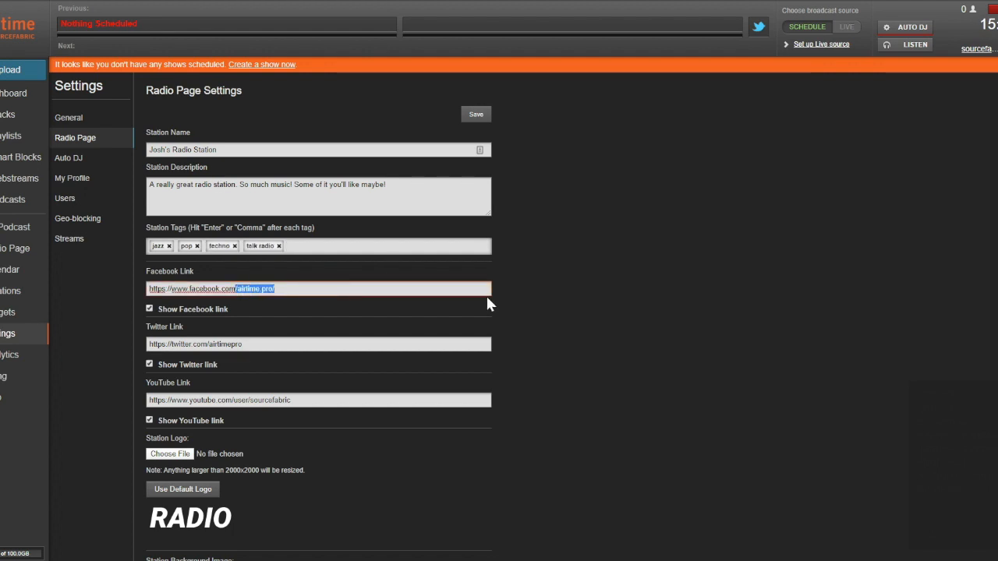
{"action": "type", "text": "josh"}
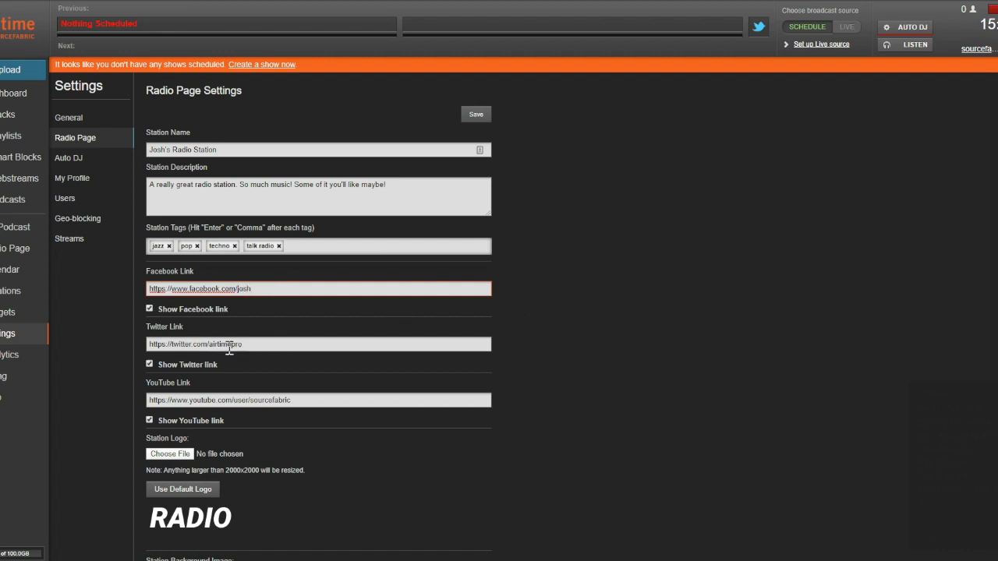
{"action": "double_click", "coordinate": [225, 345]}
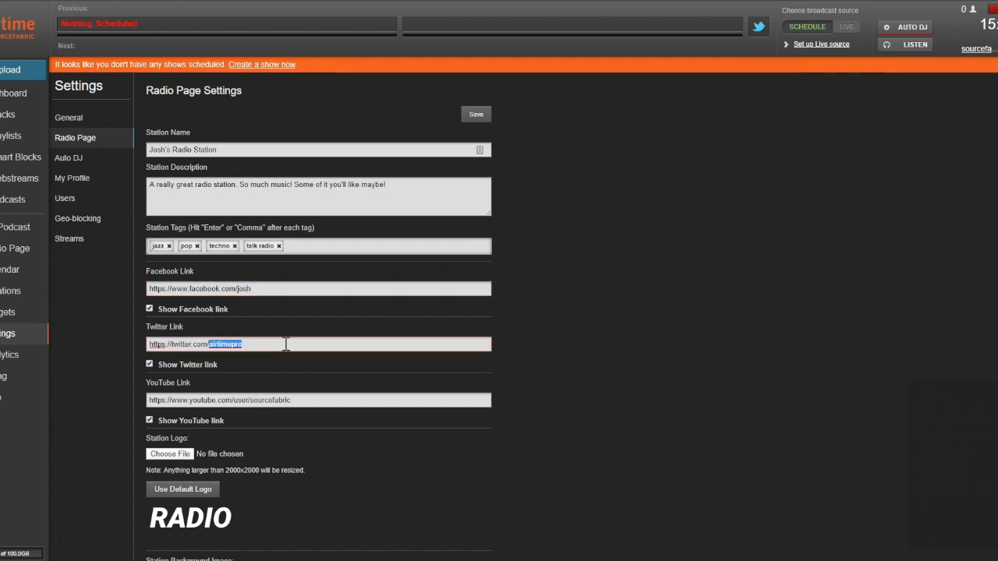
{"action": "type", "text": "sourcejosh"}
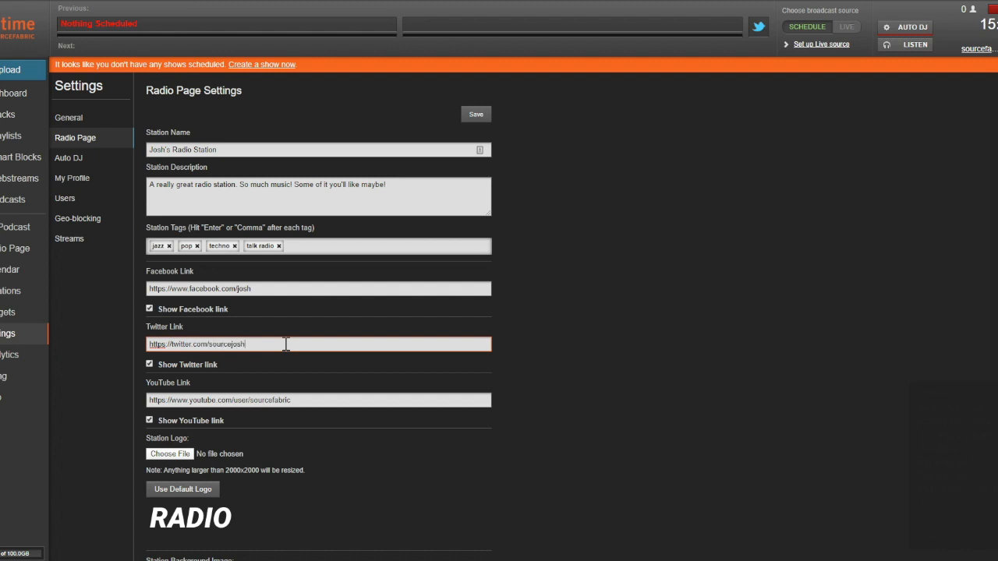
{"action": "double_click", "coordinate": [271, 399]}
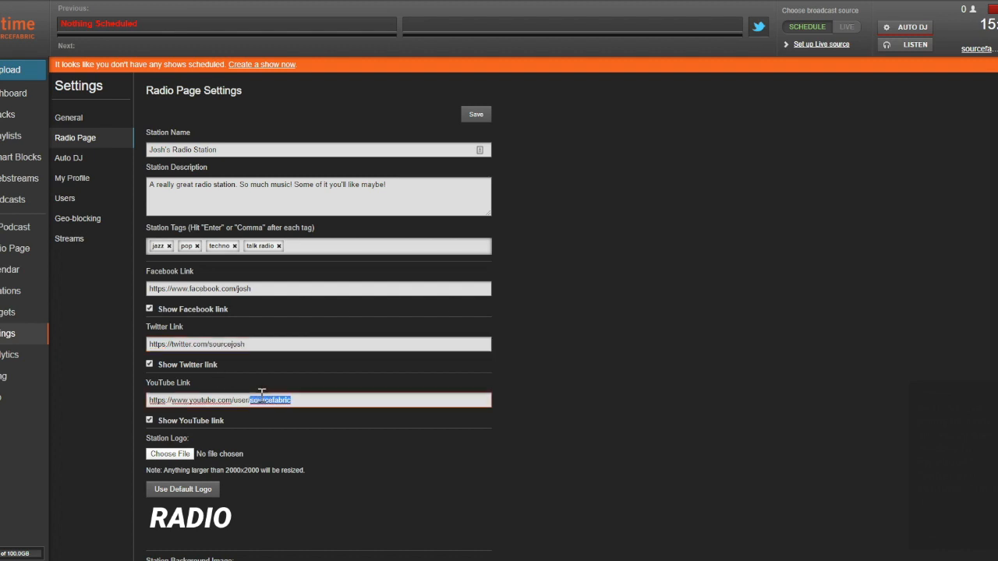
{"action": "type", "text": "josh"}
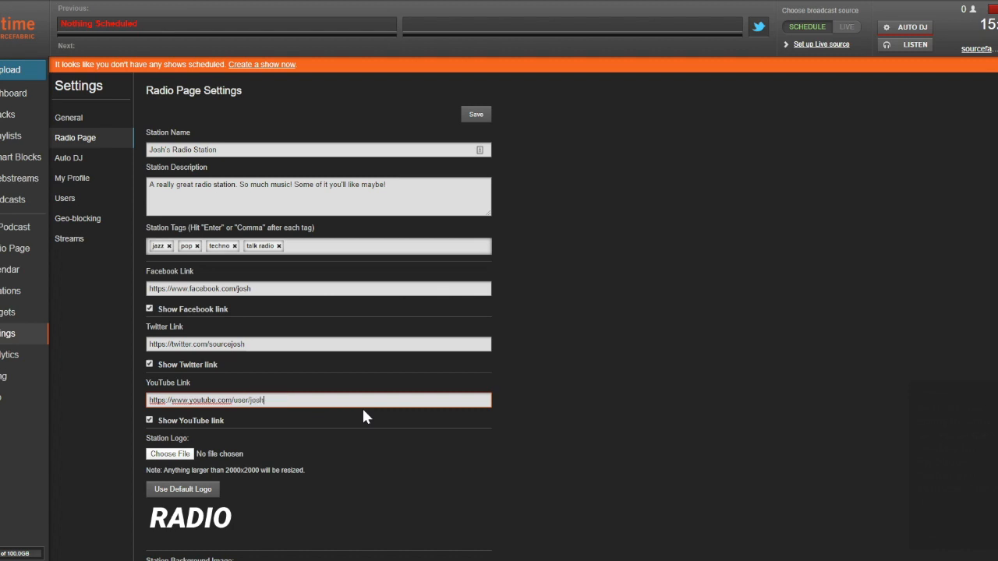
{"action": "type", "text": "radio"}
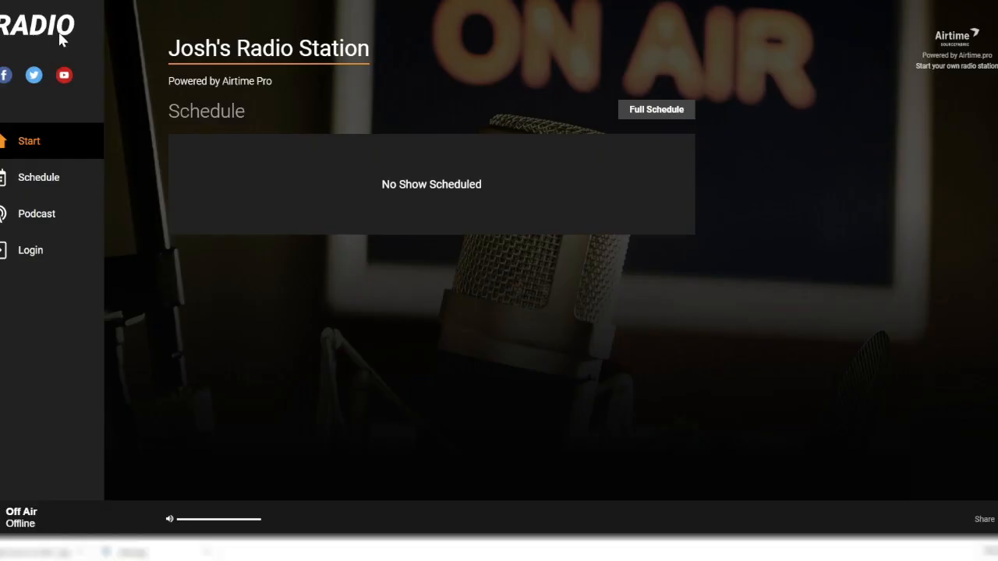
{"action": "mouse_move", "coordinate": [64, 33]}
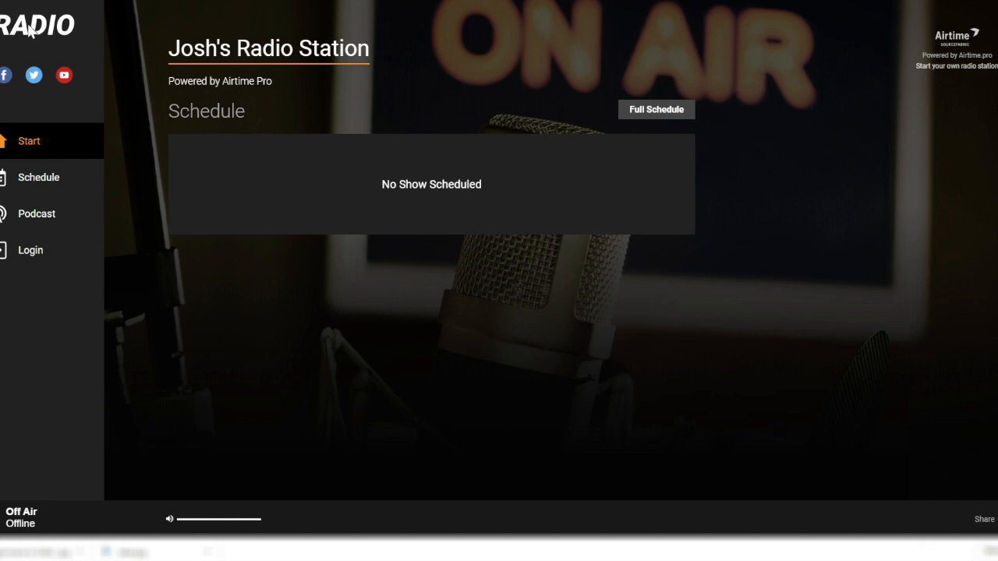
{"action": "mouse_move", "coordinate": [96, 59]}
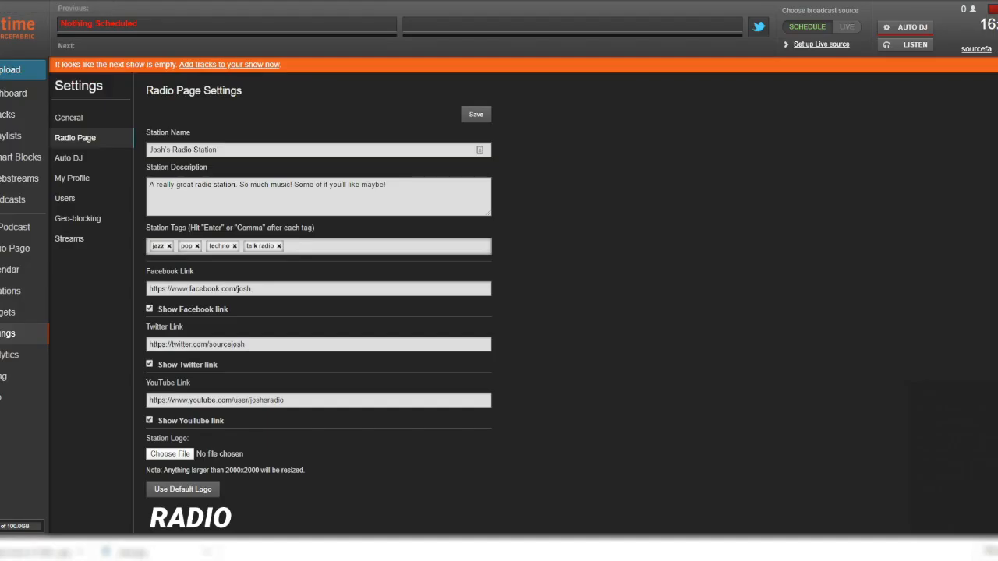
{"action": "mouse_move", "coordinate": [240, 455]}
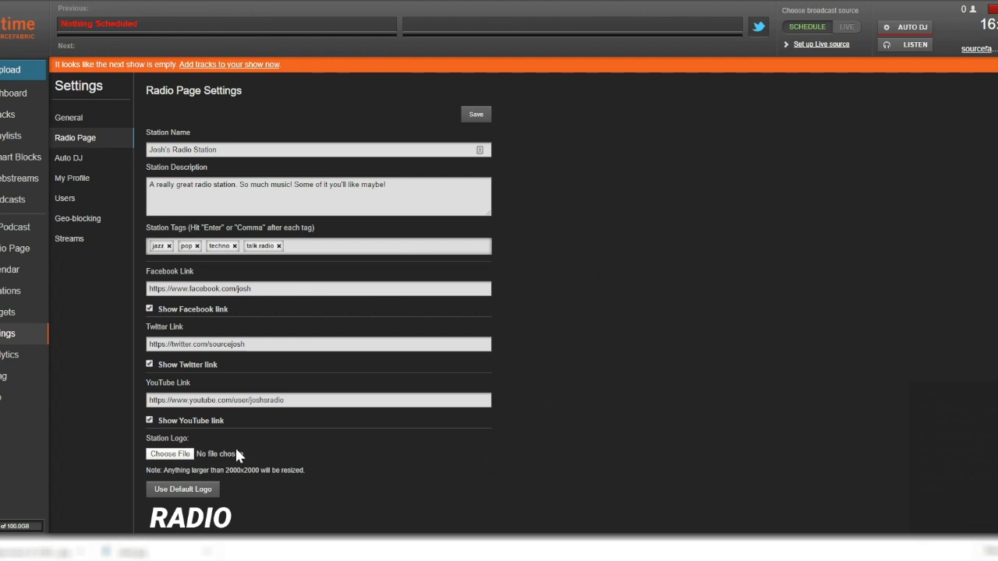
{"action": "mouse_move", "coordinate": [140, 340]}
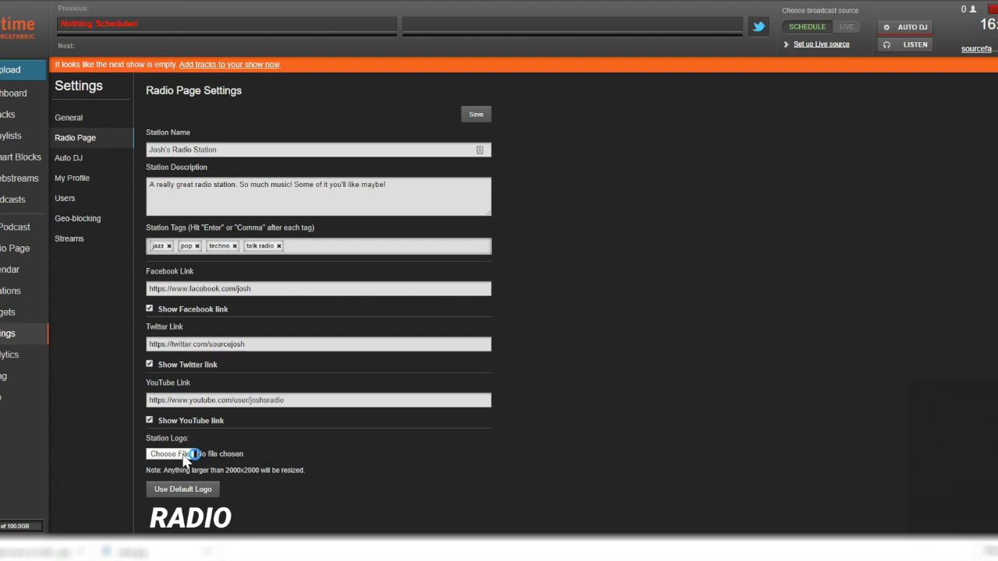
- Upload the neon retro station logo and the vaporwave jpg as the page background
{"action": "left_click", "coordinate": [169, 454]}
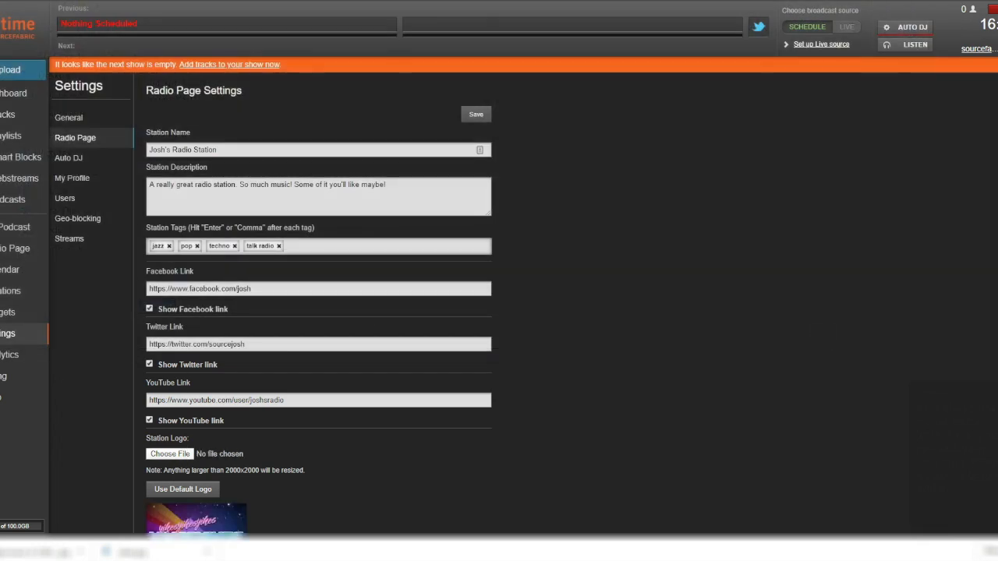
{"action": "scroll", "scroll_direction": "down", "scroll_amount": 3}
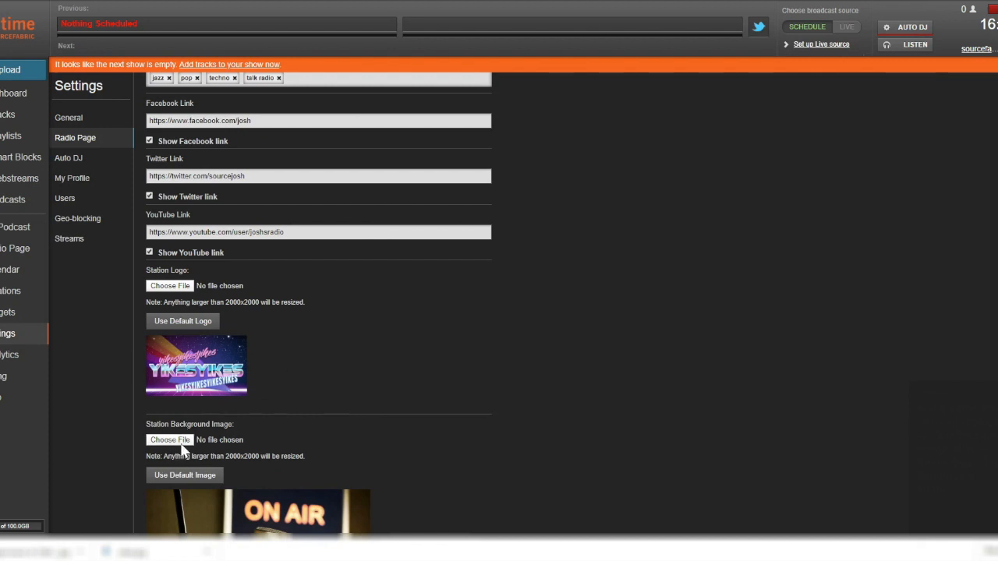
{"action": "left_click", "coordinate": [168, 440]}
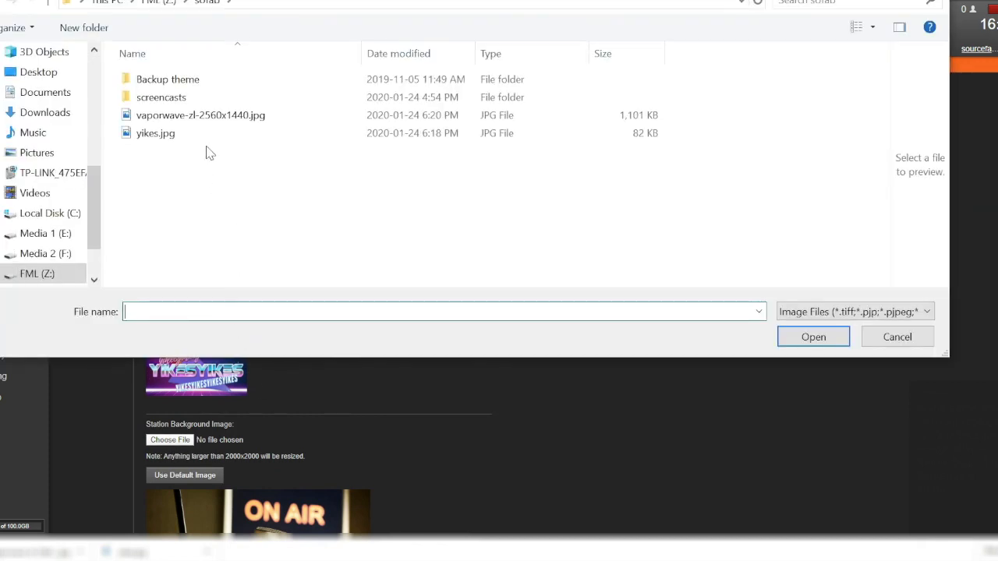
{"action": "left_click", "coordinate": [814, 336]}
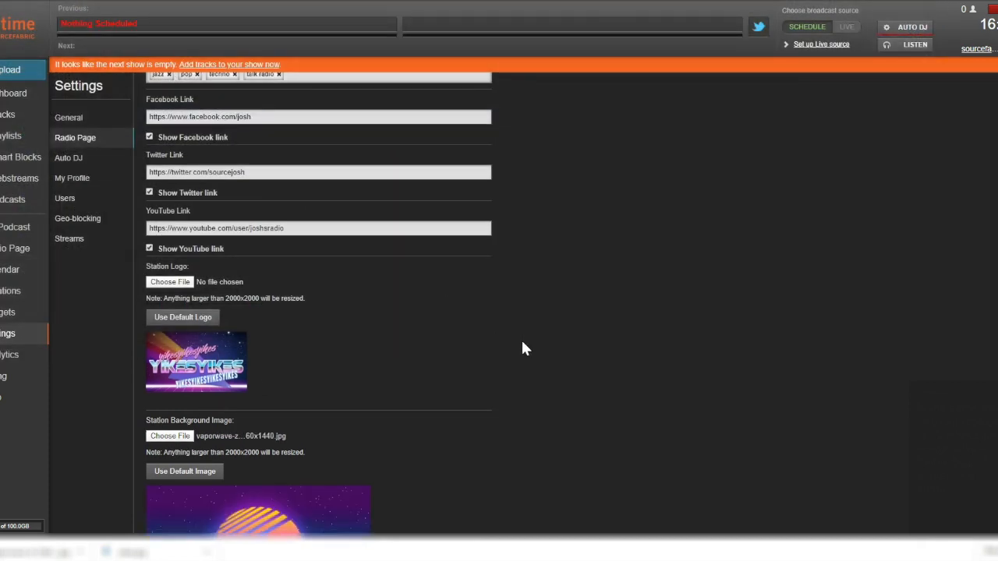
{"action": "scroll", "scroll_direction": "down", "scroll_amount": 3}
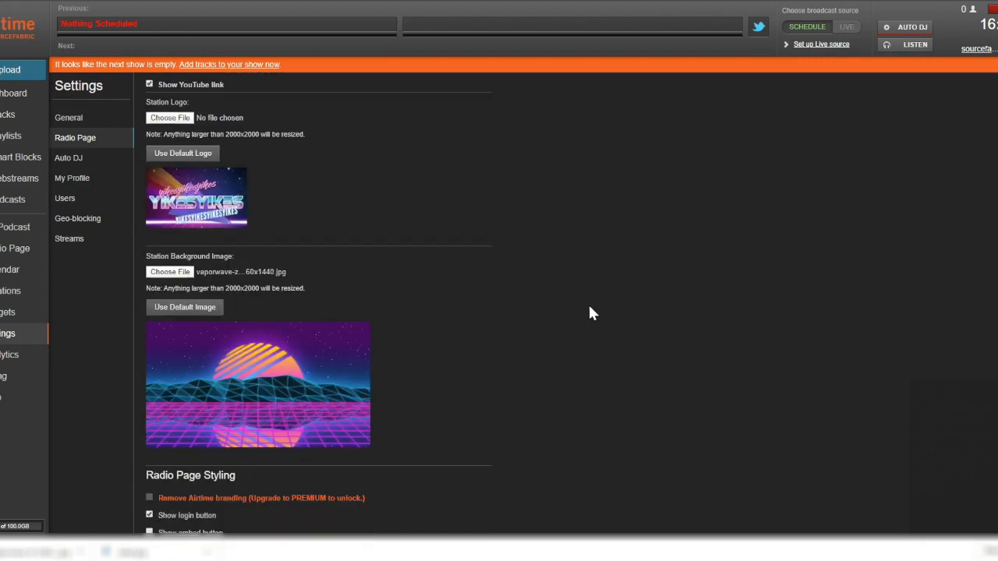
{"action": "scroll", "scroll_direction": "down", "scroll_amount": 3}
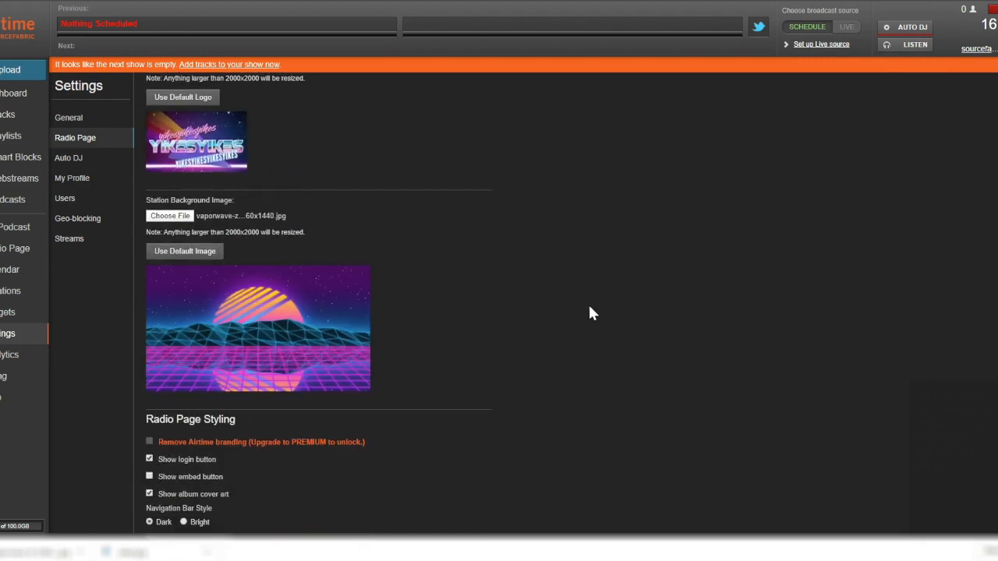
{"action": "mouse_move", "coordinate": [499, 273]}
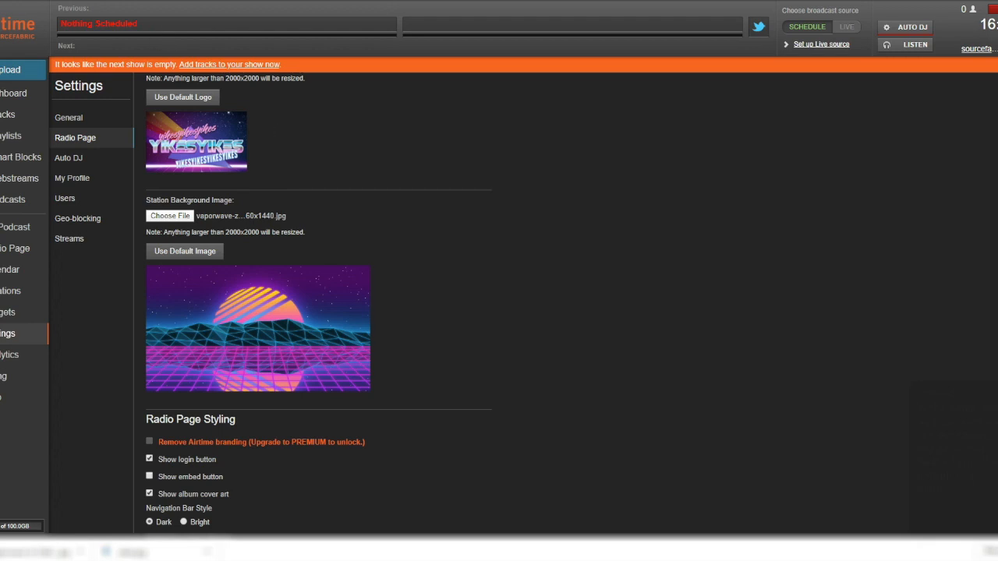
{"action": "scroll", "scroll_direction": "up", "scroll_amount": 3}
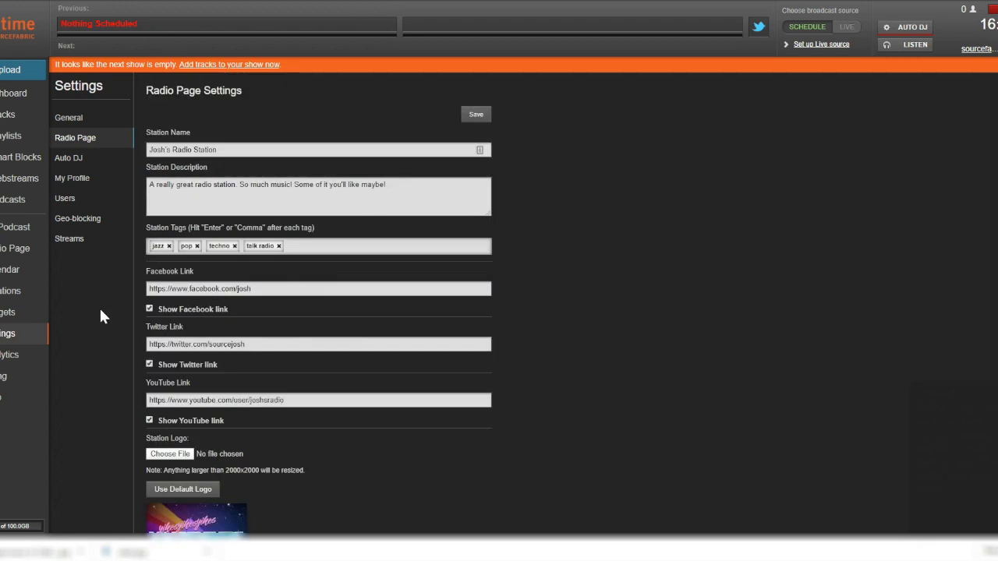
{"action": "mouse_move", "coordinate": [65, 288]}
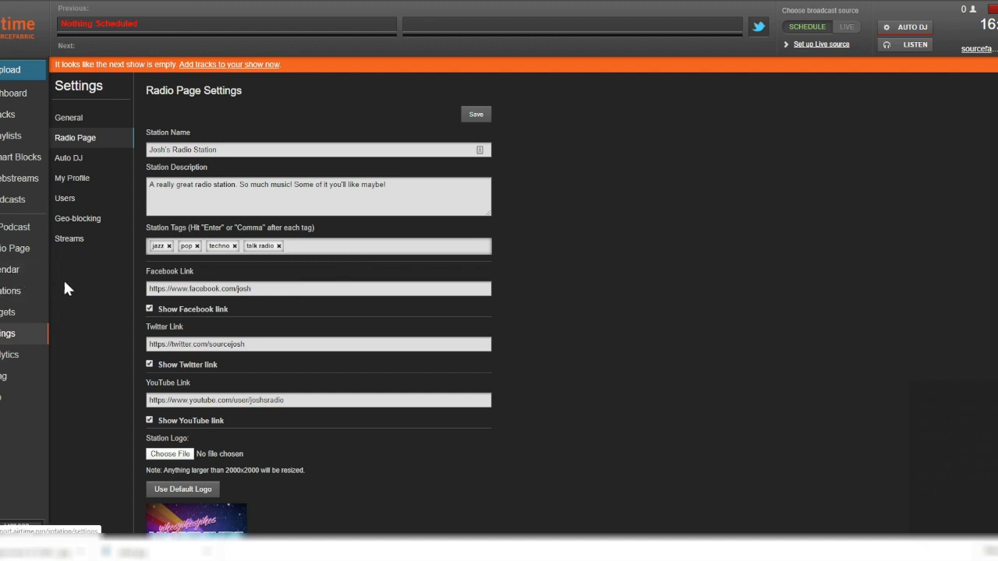
{"action": "mouse_move", "coordinate": [92, 293]}
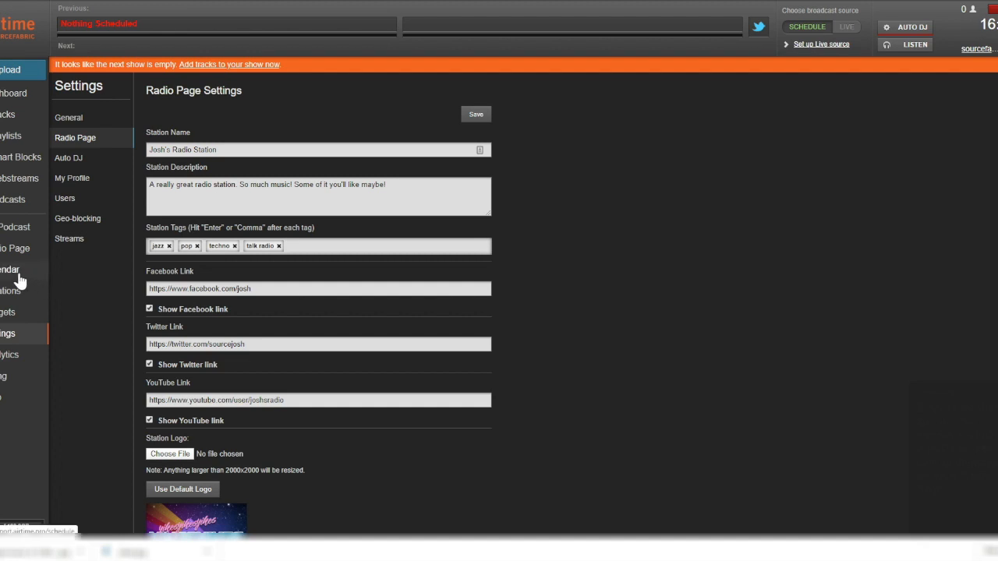
{"action": "mouse_move", "coordinate": [97, 240]}
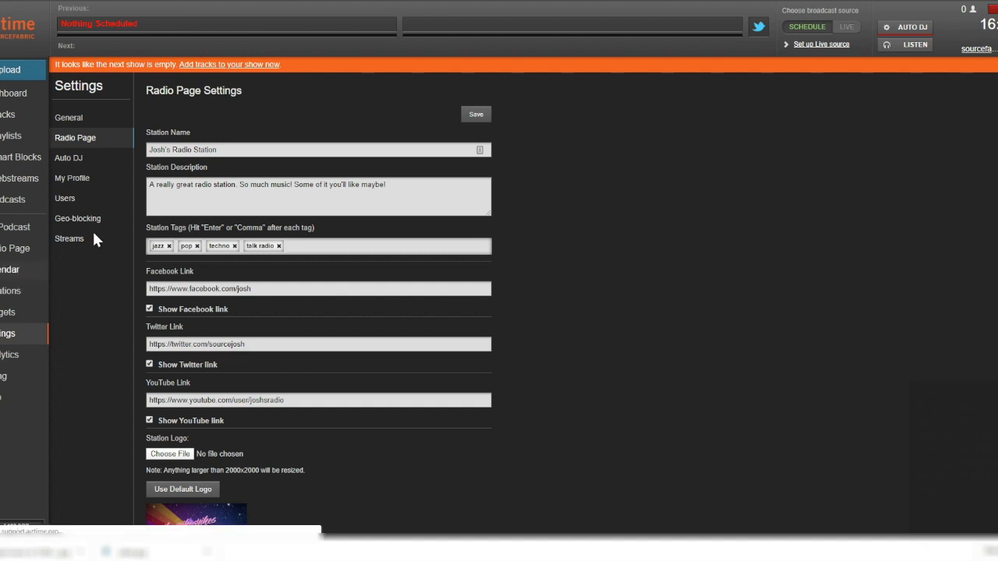
- Add a new show named 'Dave's show' starting now to the calendar
{"action": "left_click", "coordinate": [10, 268]}
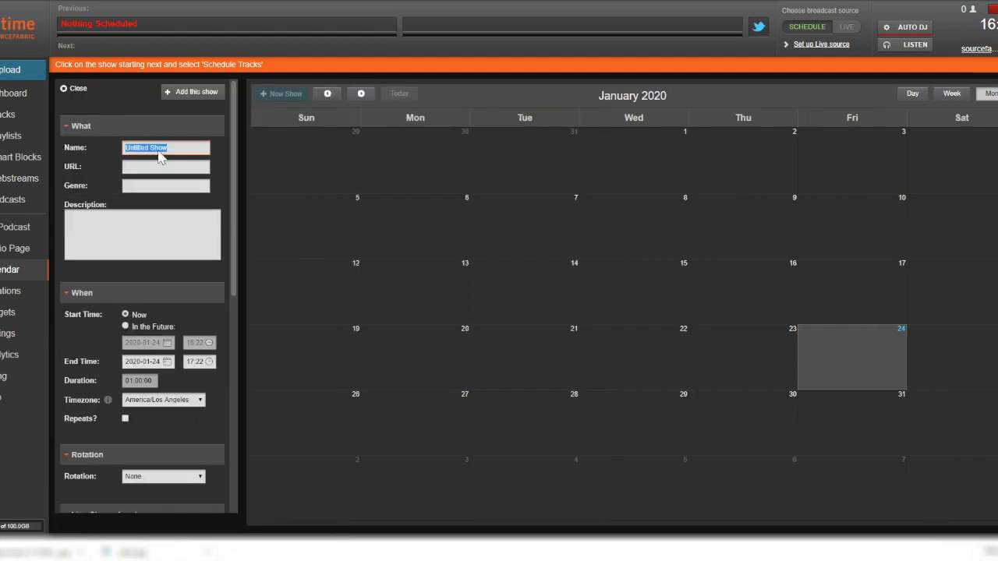
{"action": "type", "text": "Dave's show"}
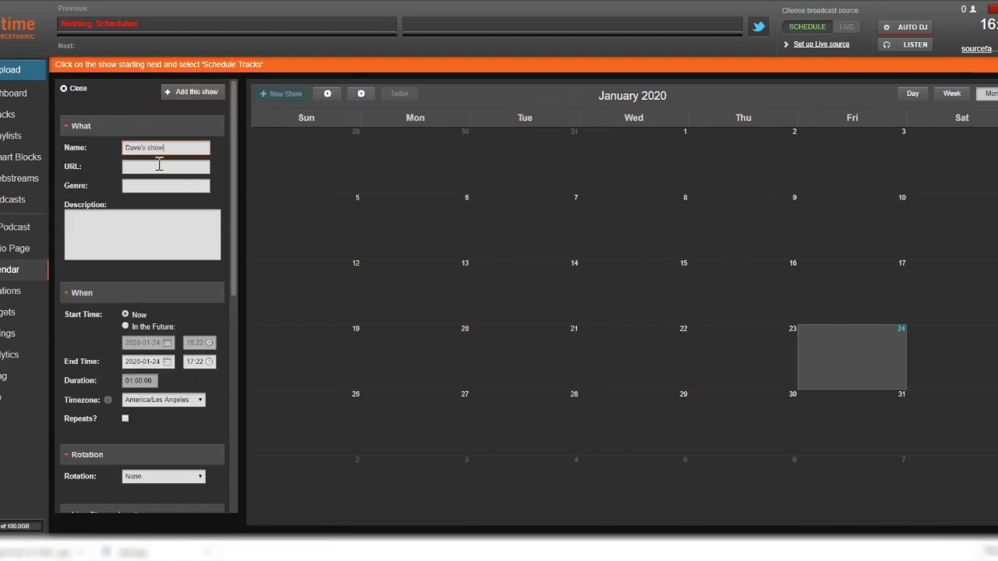
{"action": "scroll", "scroll_direction": "down", "scroll_amount": 3}
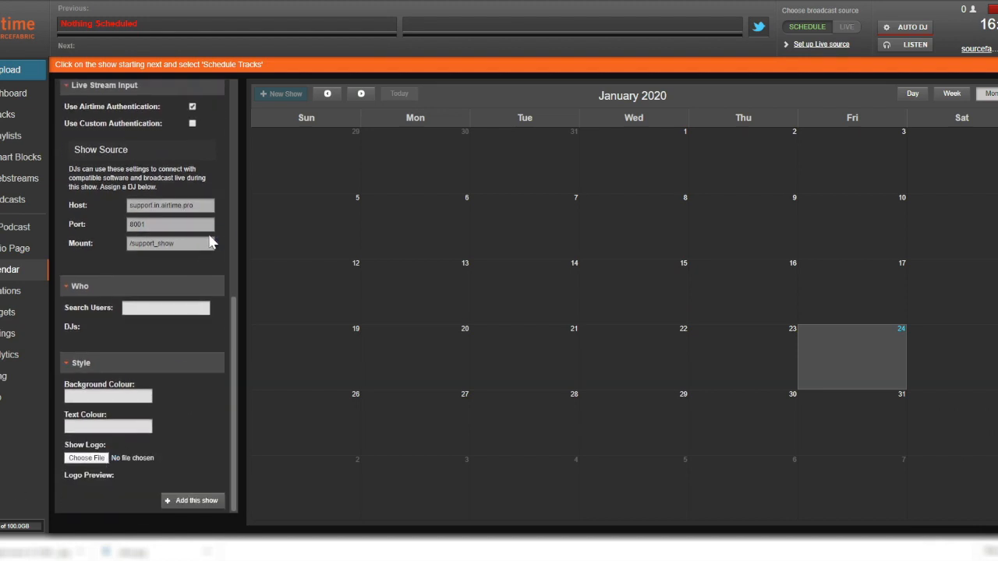
{"action": "left_click", "coordinate": [86, 458]}
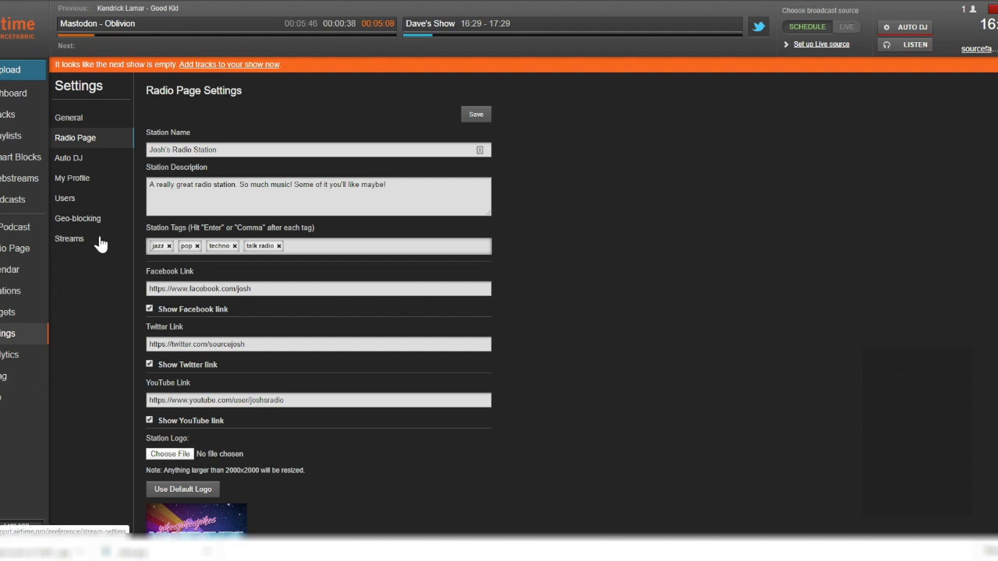
{"action": "scroll", "scroll_direction": "down", "scroll_amount": 3}
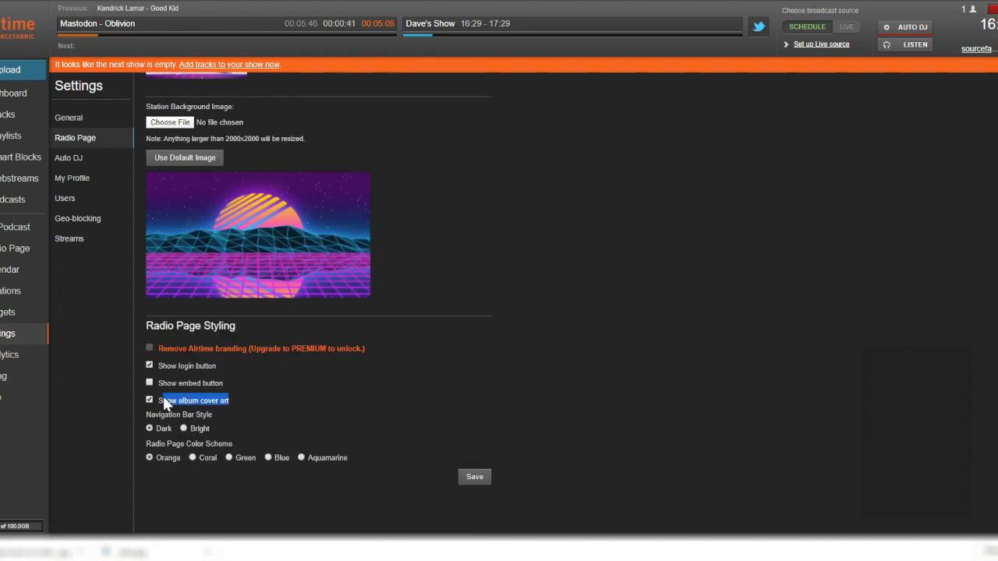
{"action": "mouse_move", "coordinate": [374, 446]}
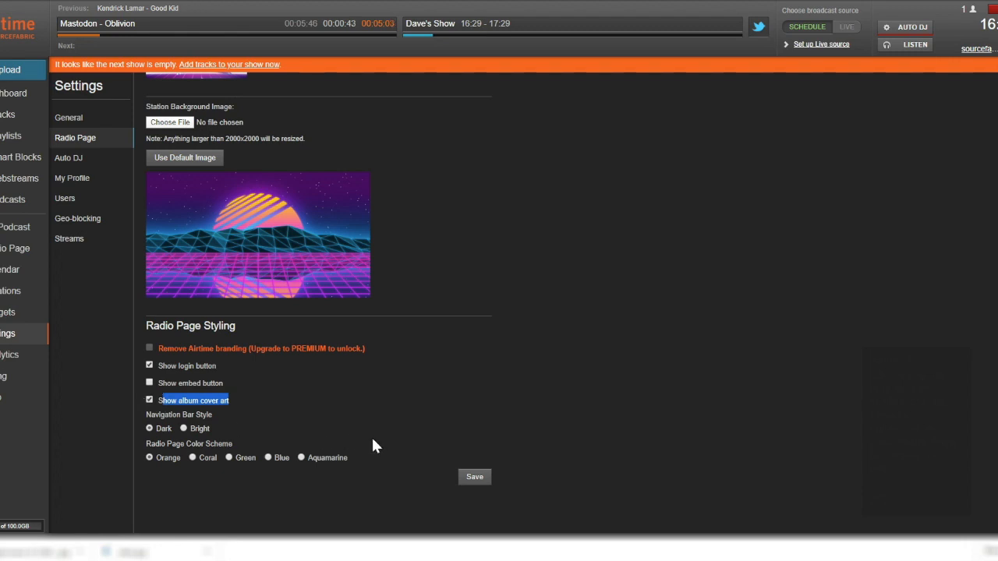
{"action": "mouse_move", "coordinate": [106, 215]}
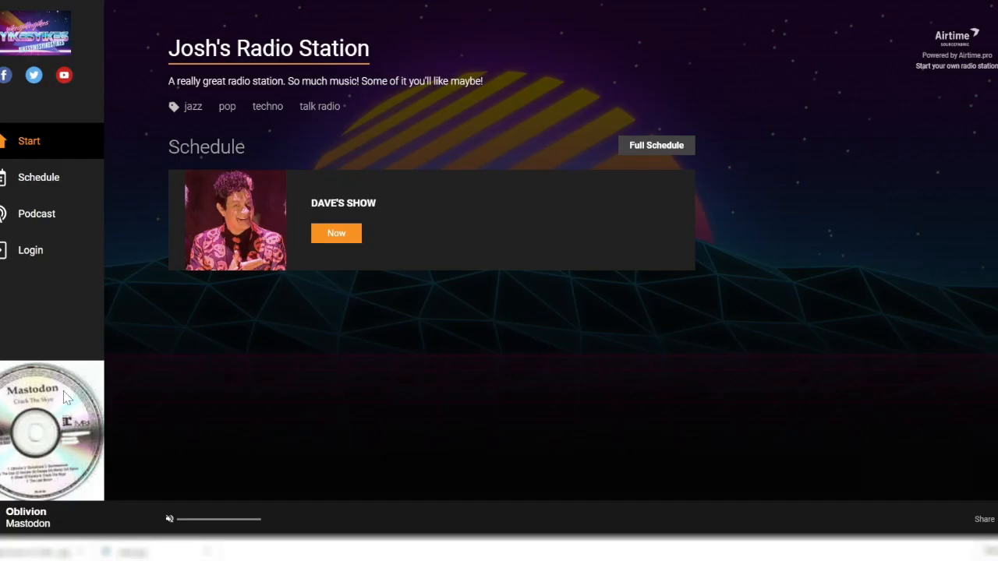
{"action": "mouse_move", "coordinate": [122, 500]}
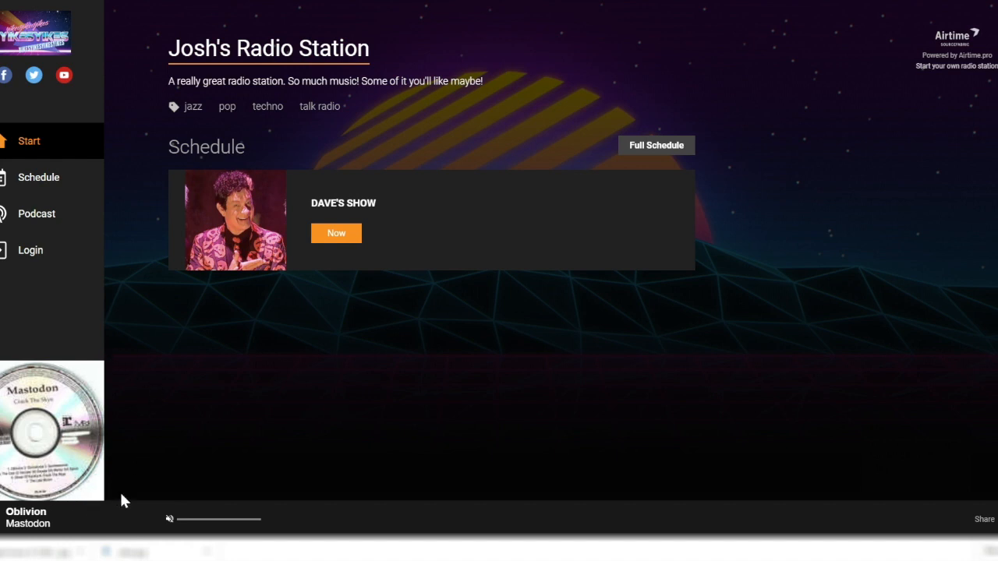
{"action": "mouse_move", "coordinate": [134, 154]}
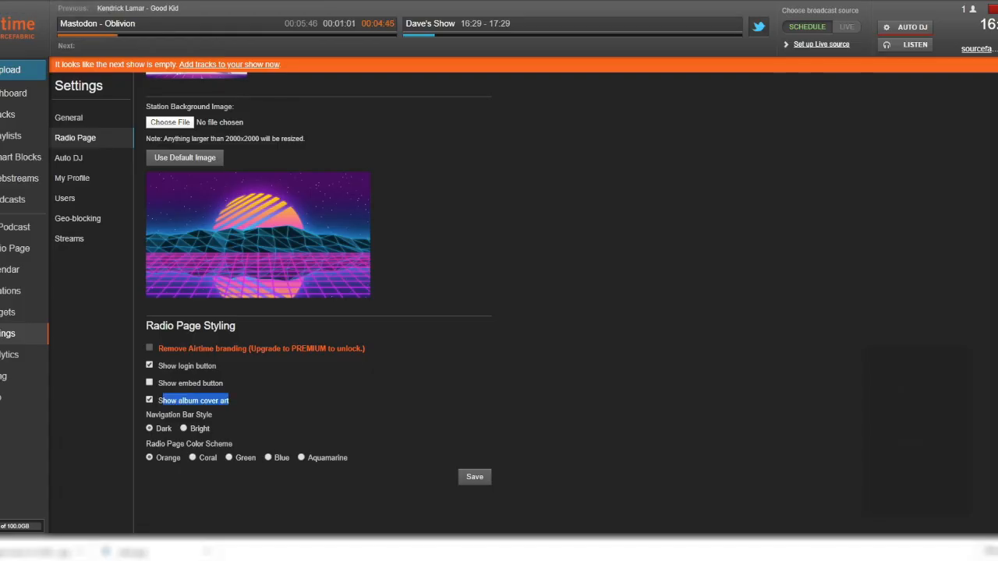
{"action": "mouse_move", "coordinate": [13, 93]}
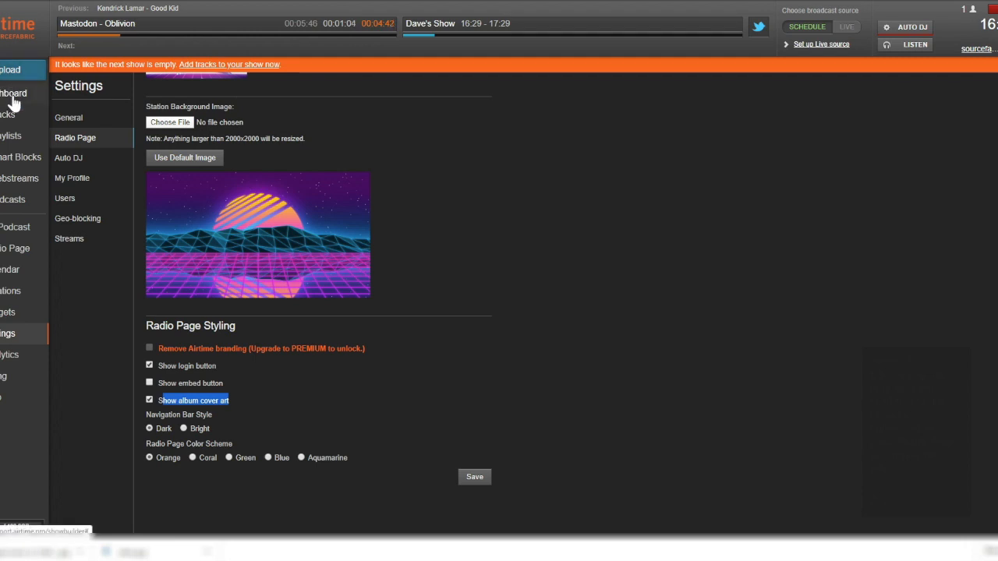
- Choose the Aquamarine colour scheme for the radio page and save
{"action": "scroll", "scroll_direction": "up", "scroll_amount": 3}
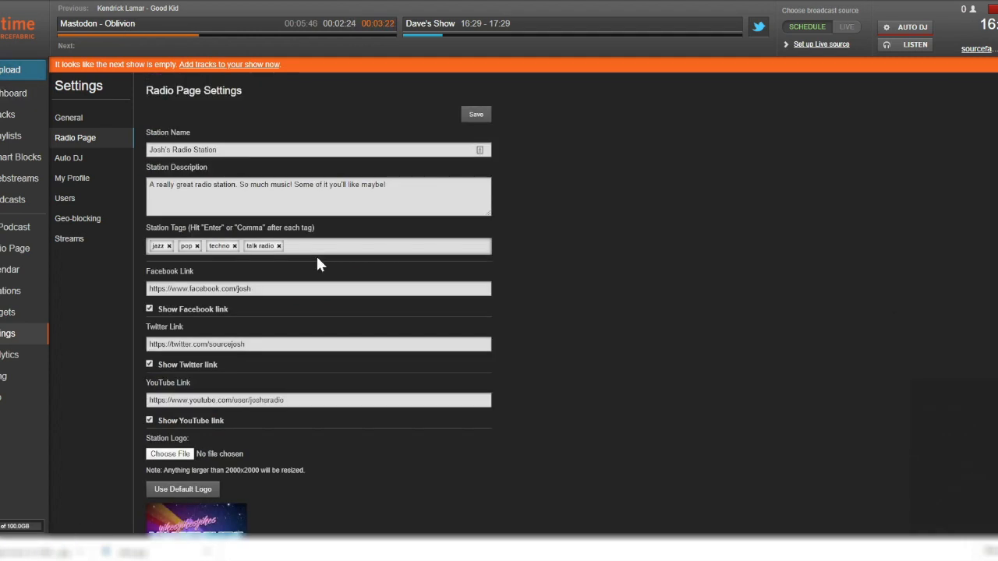
{"action": "scroll", "scroll_direction": "down", "scroll_amount": 3}
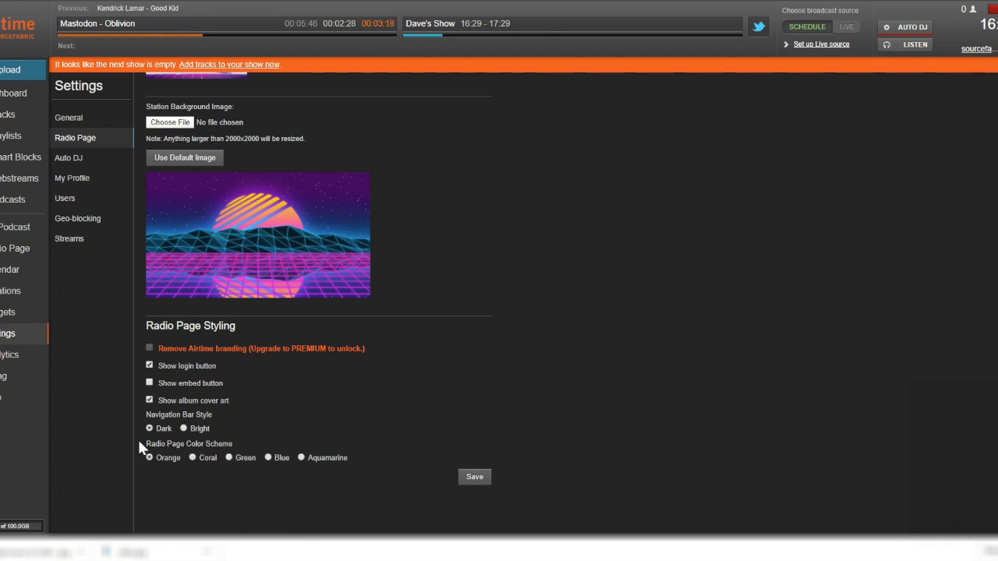
{"action": "double_click", "coordinate": [188, 443]}
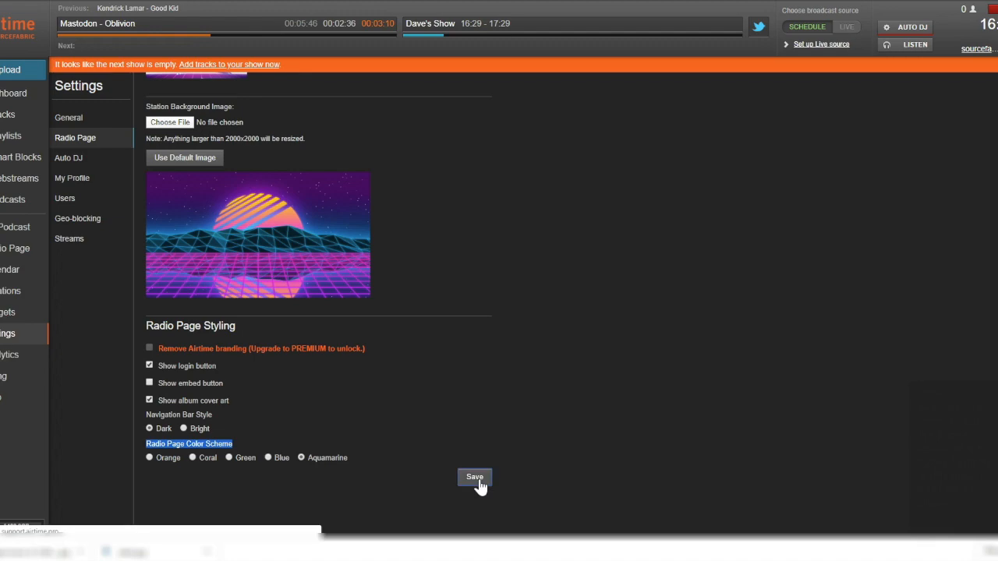
{"action": "left_click", "coordinate": [474, 477]}
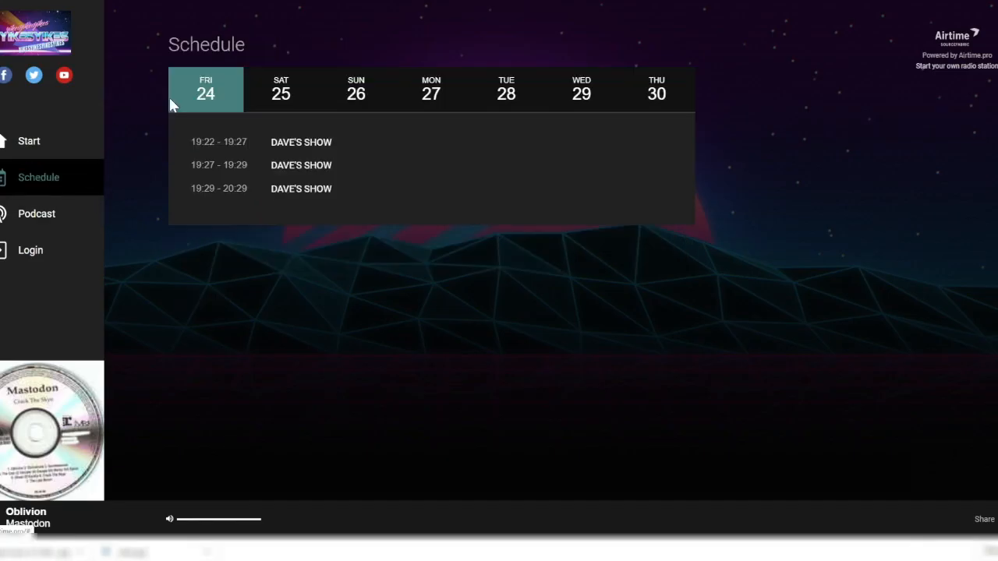
{"action": "mouse_move", "coordinate": [202, 66]}
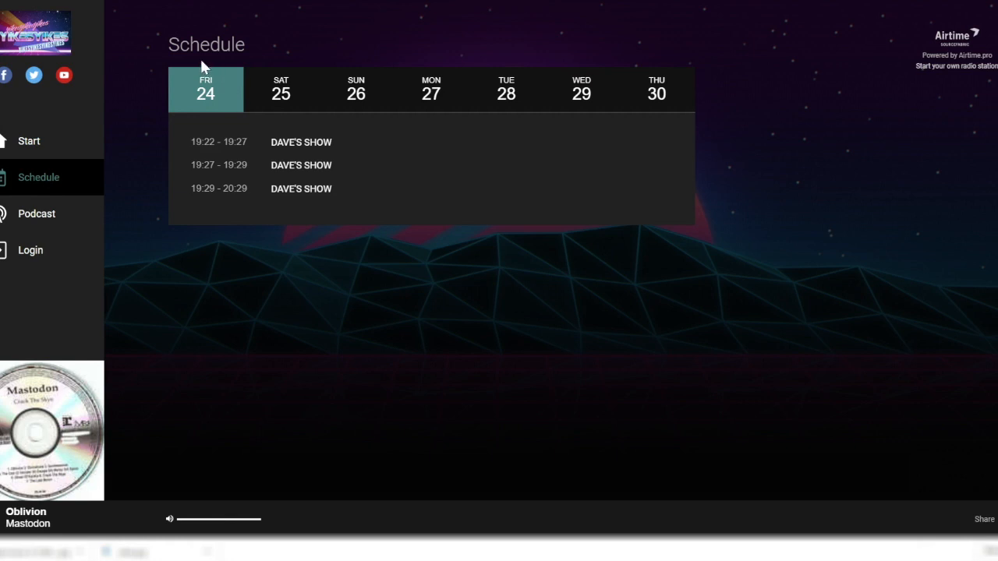
{"action": "mouse_move", "coordinate": [47, 306]}
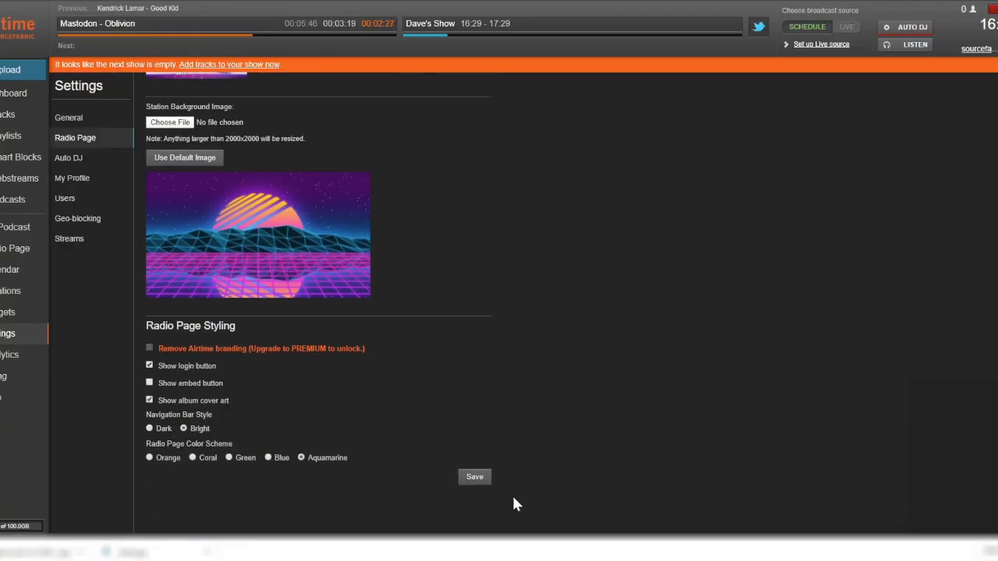
{"action": "left_click", "coordinate": [474, 477]}
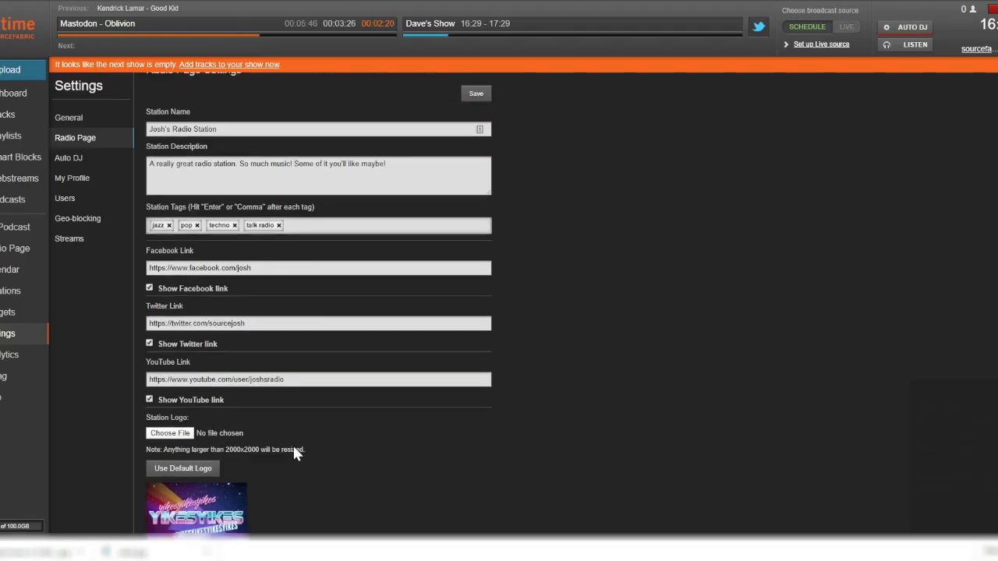
{"action": "scroll", "scroll_direction": "down", "scroll_amount": 3}
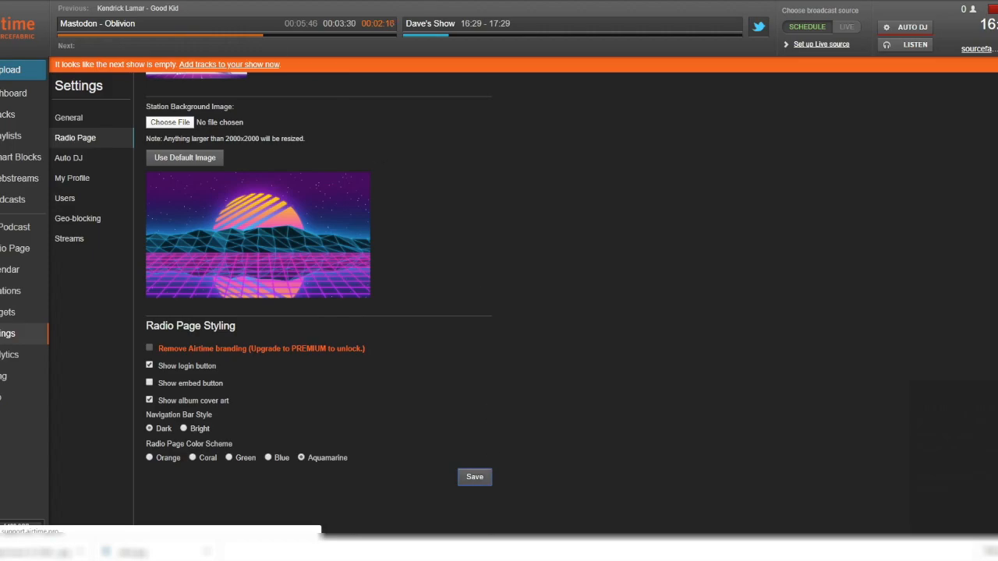
{"action": "left_click", "coordinate": [75, 138]}
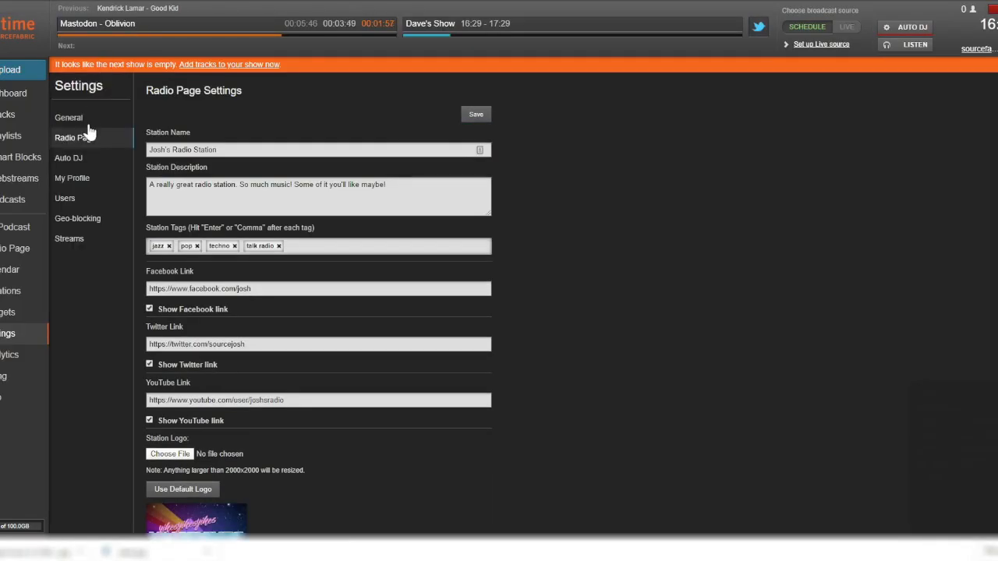
{"action": "scroll", "scroll_direction": "down", "scroll_amount": 3}
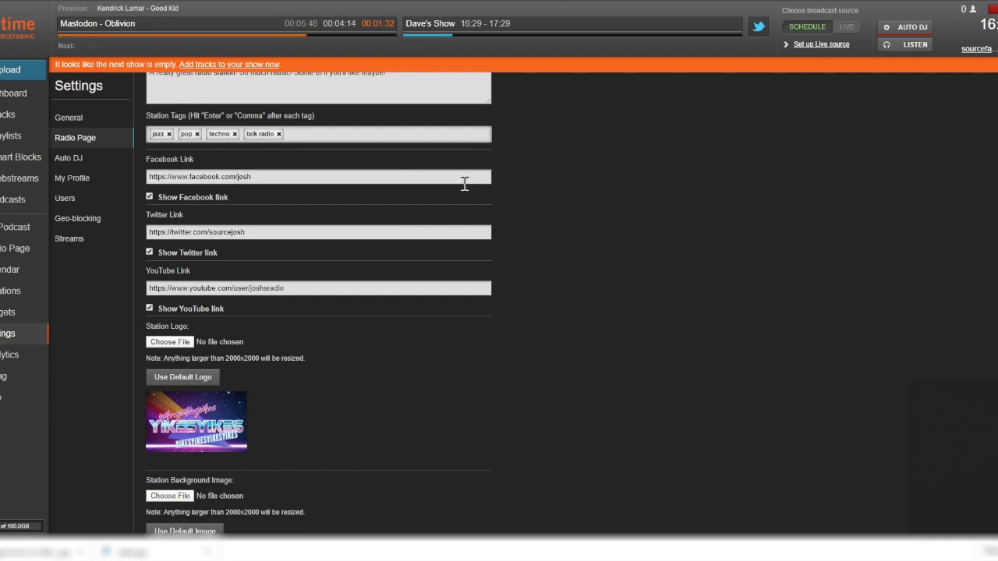
{"action": "scroll", "scroll_direction": "down", "scroll_amount": 3}
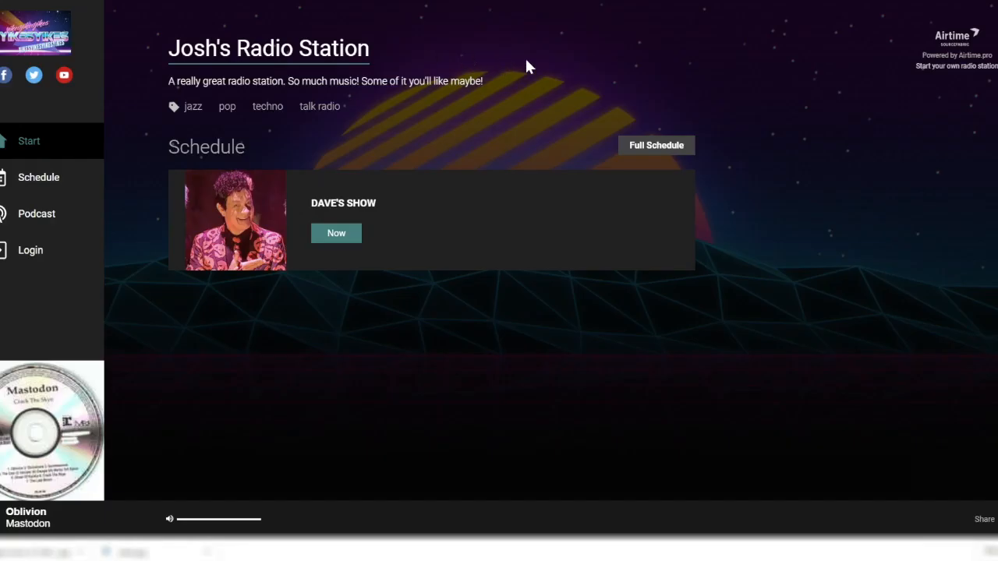
{"action": "mouse_move", "coordinate": [54, 257]}
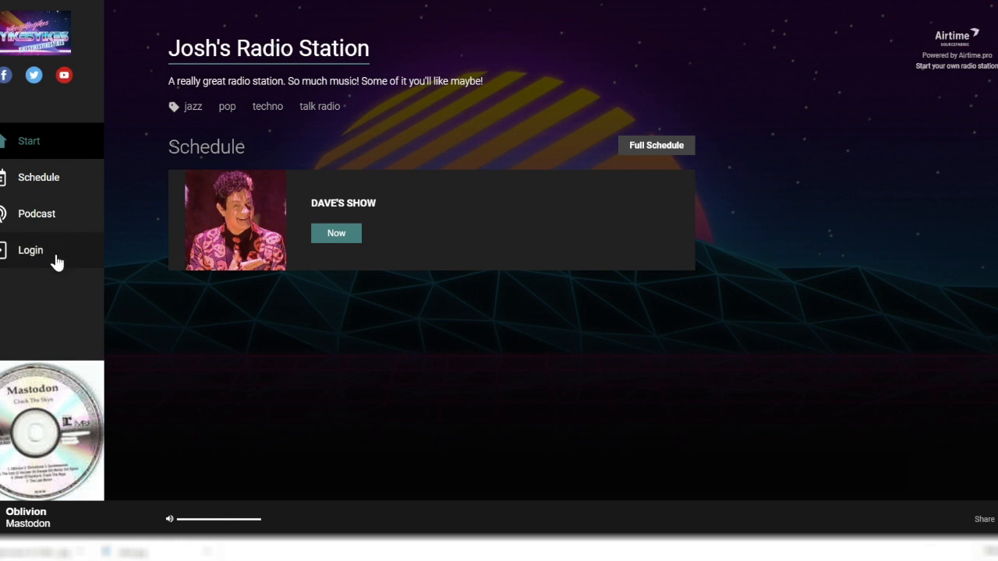
{"action": "left_click", "coordinate": [31, 250]}
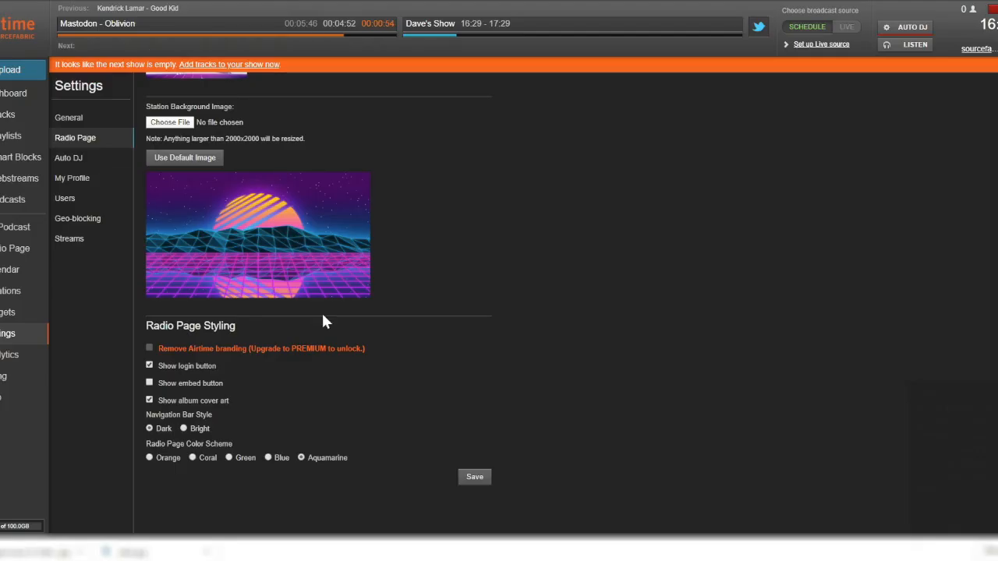
- Enable Show embed button under Radio Page Styling and save
{"action": "left_click", "coordinate": [150, 383]}
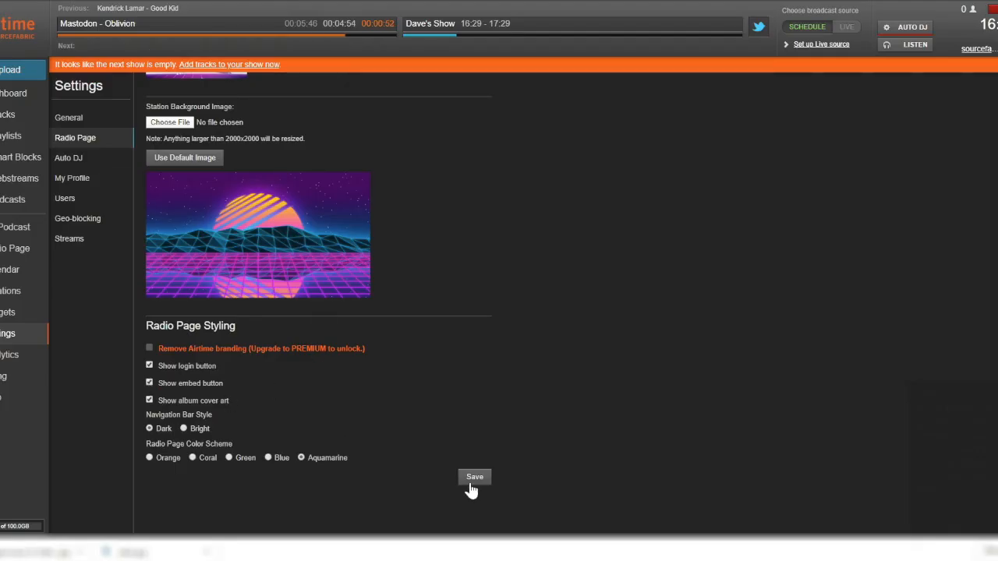
{"action": "left_click", "coordinate": [474, 477]}
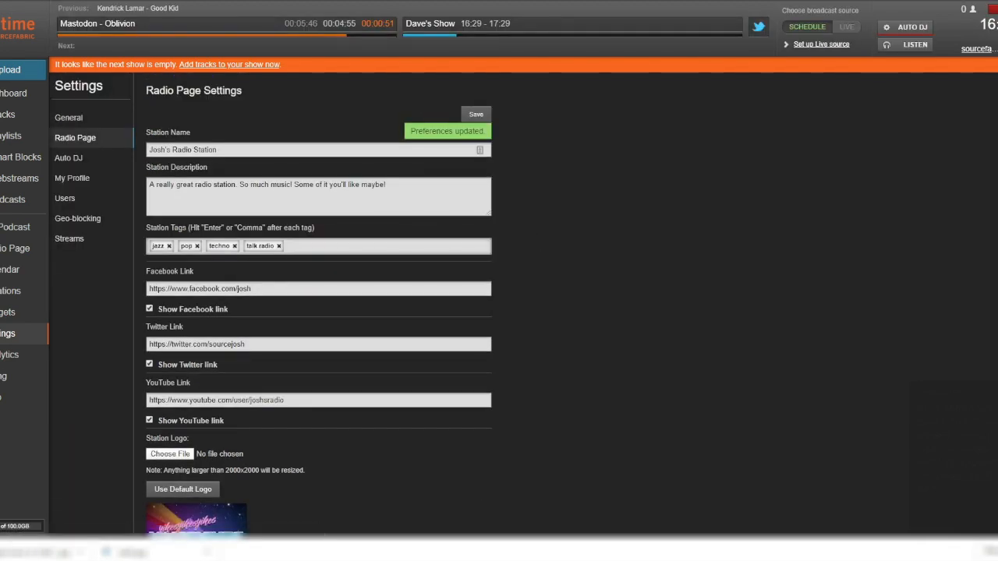